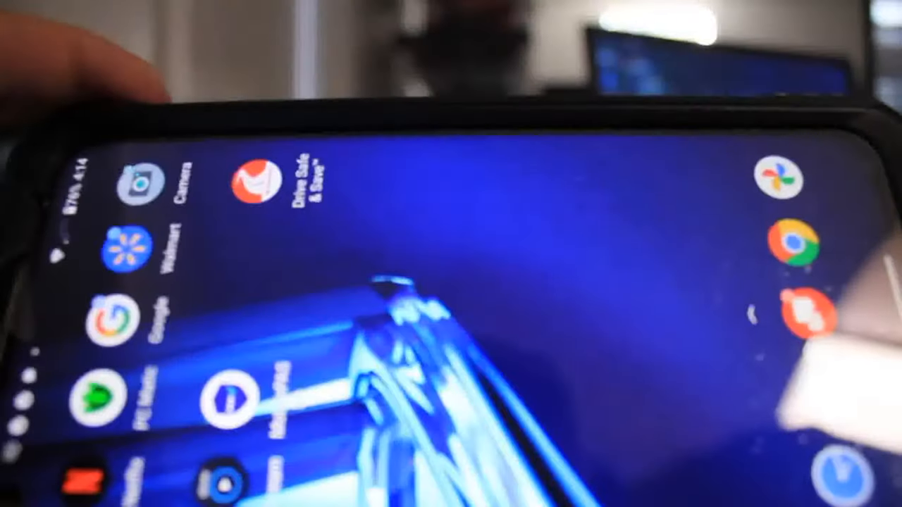
From Settings, go to Remotes & accessories and choose Add accessory to find the Philips TV Voice RC_5
click(139, 182)
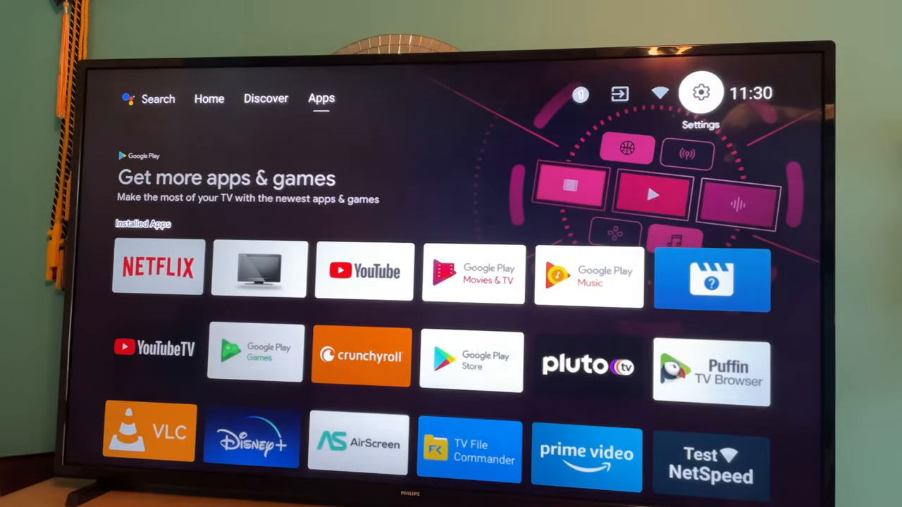
click(700, 92)
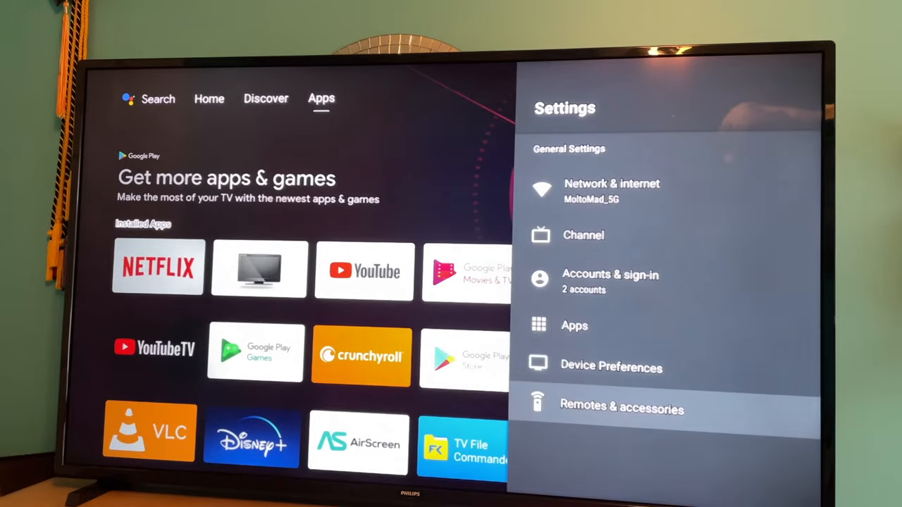
click(622, 405)
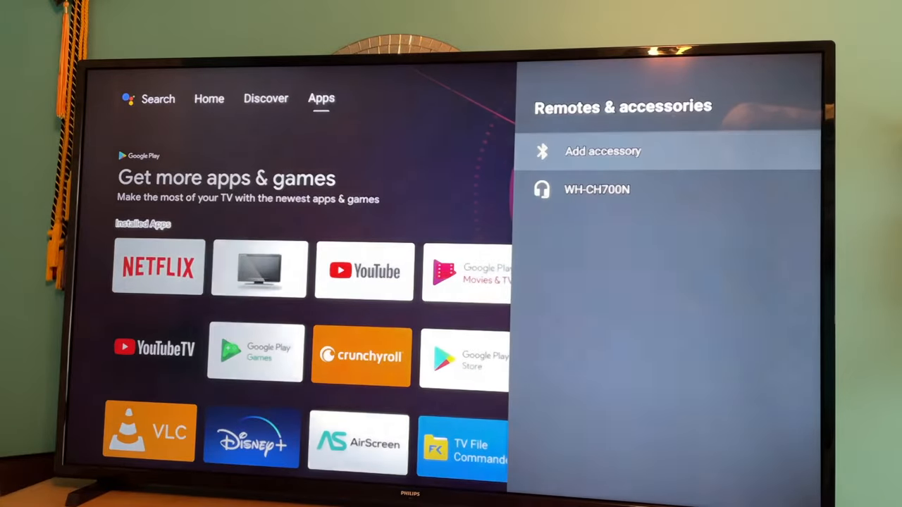
click(603, 150)
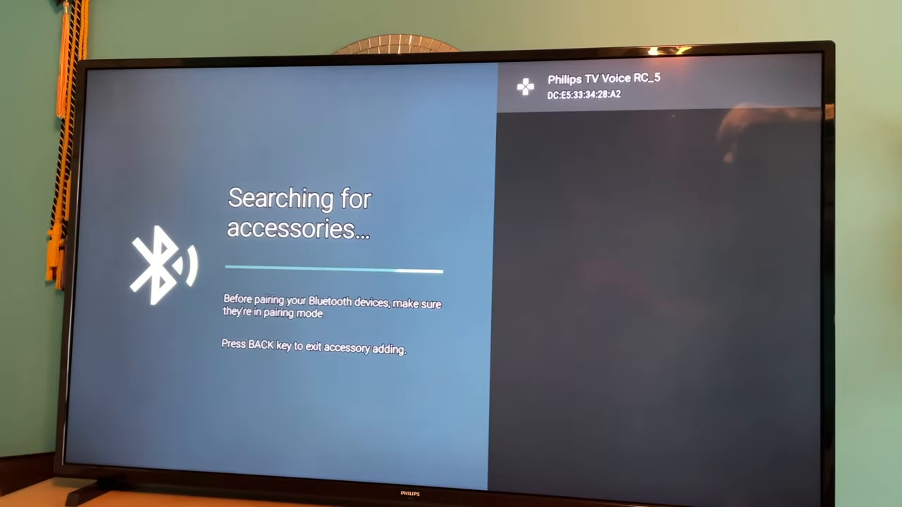